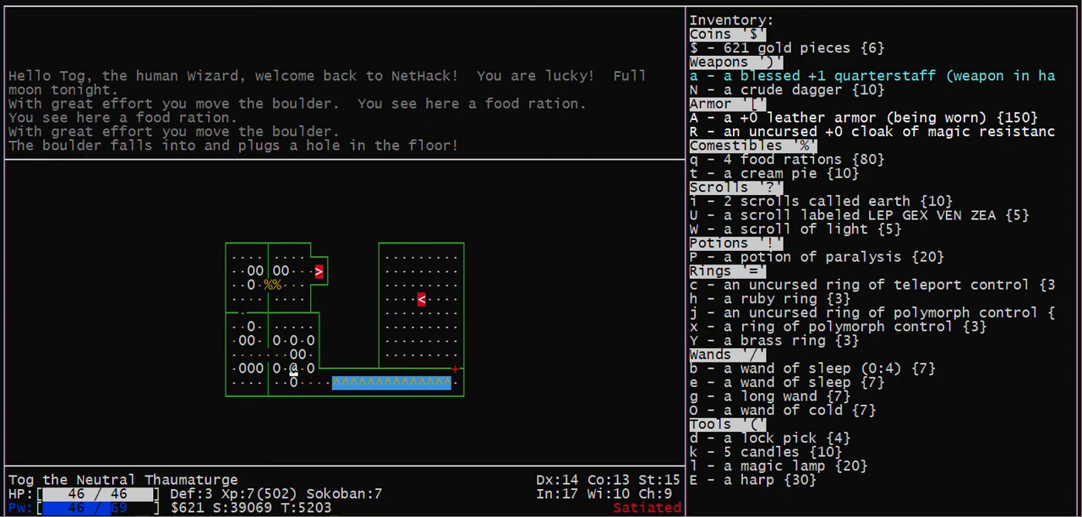
Shove the boulder east and roll it into the next corridor hole.
key(h)
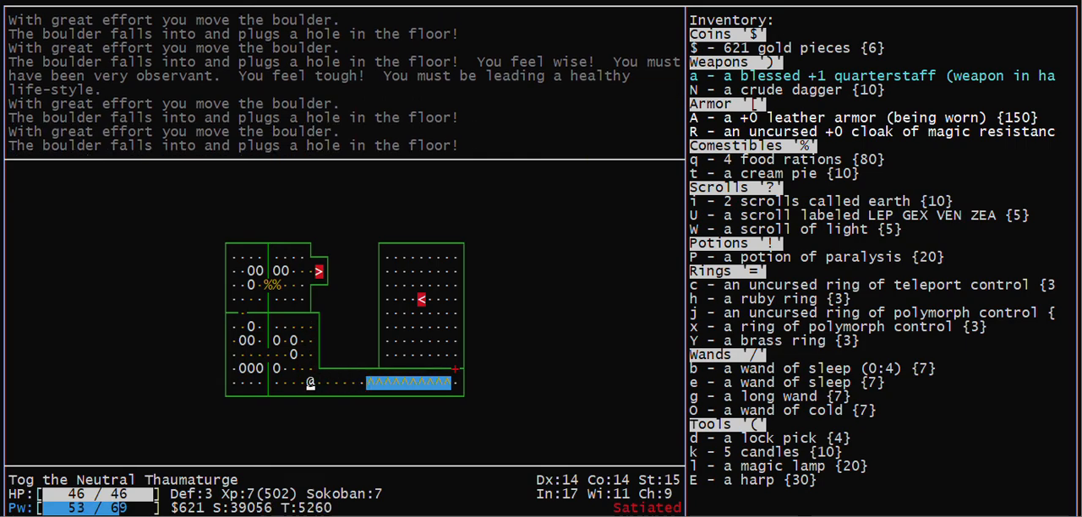
key(Up)
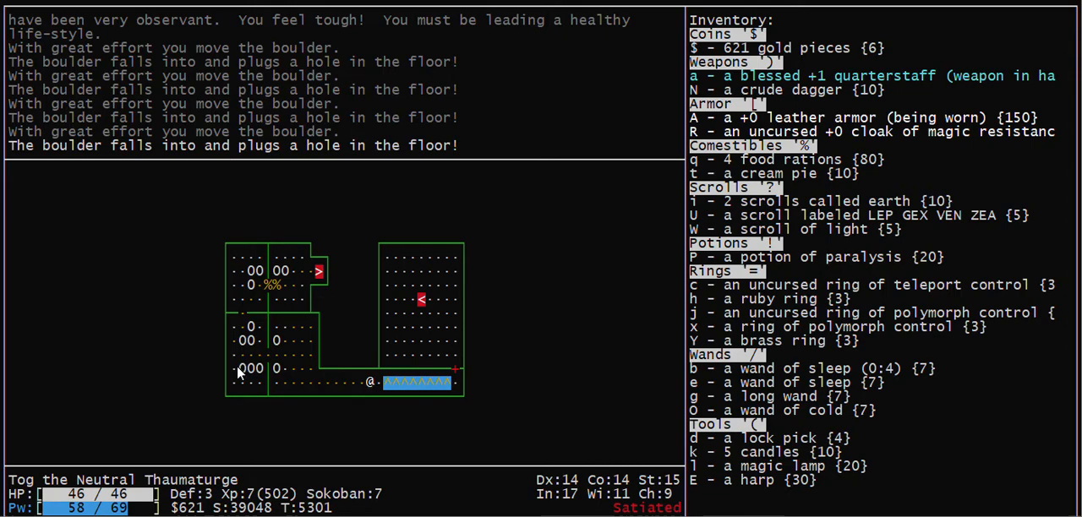
mouse_move(236, 364)
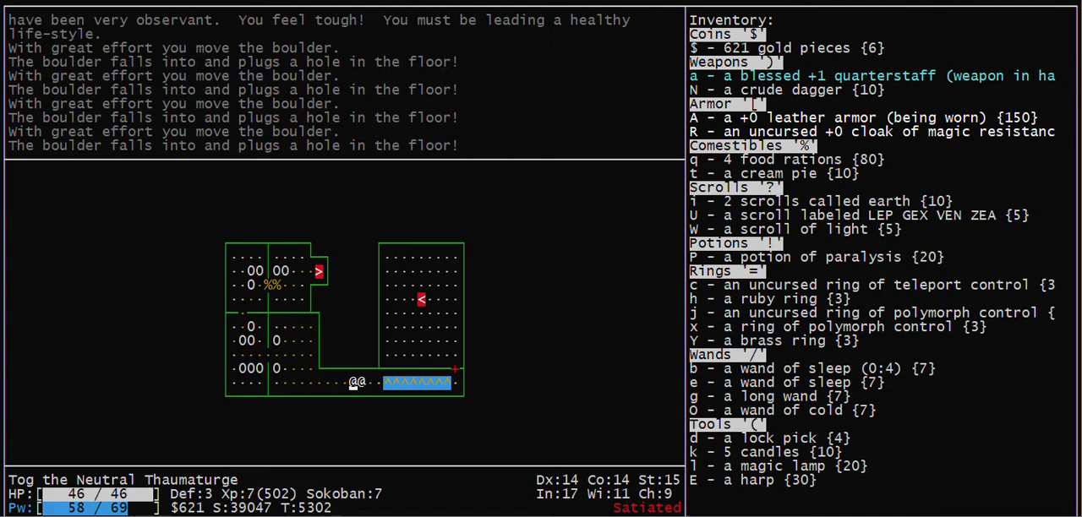
Slay the two gnomes, grab the candle and two food rations, and push a boulder into a hole.
key(h)
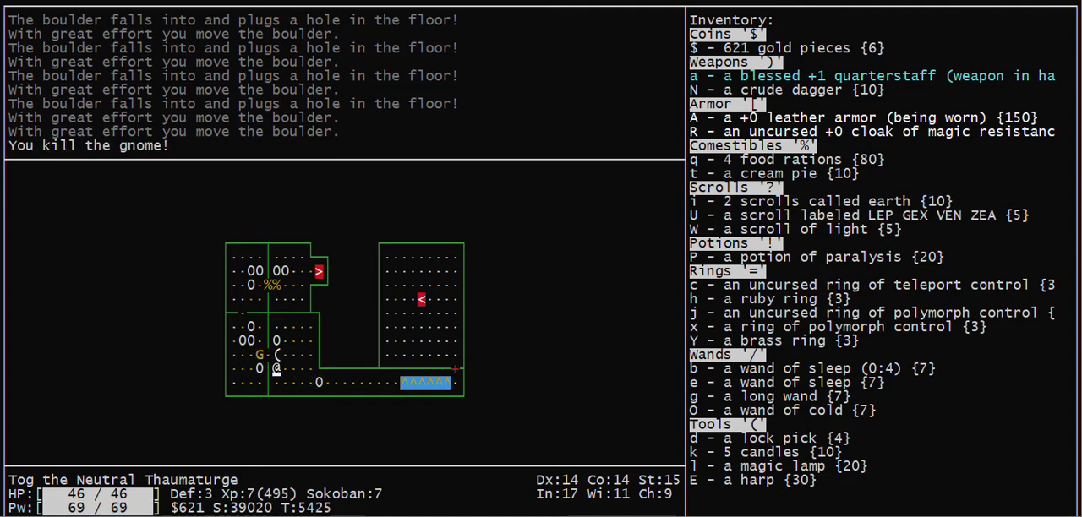
key(k)
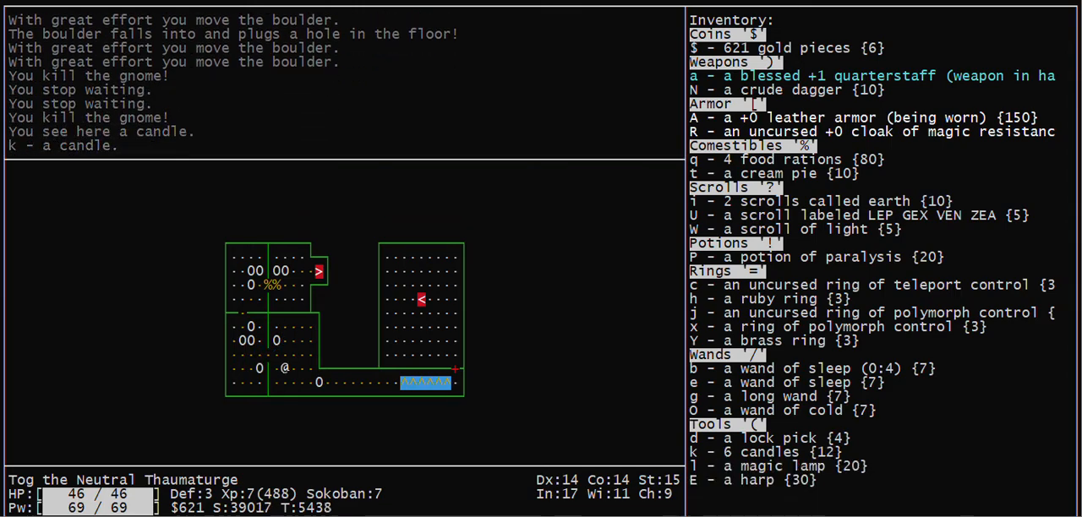
key(l)
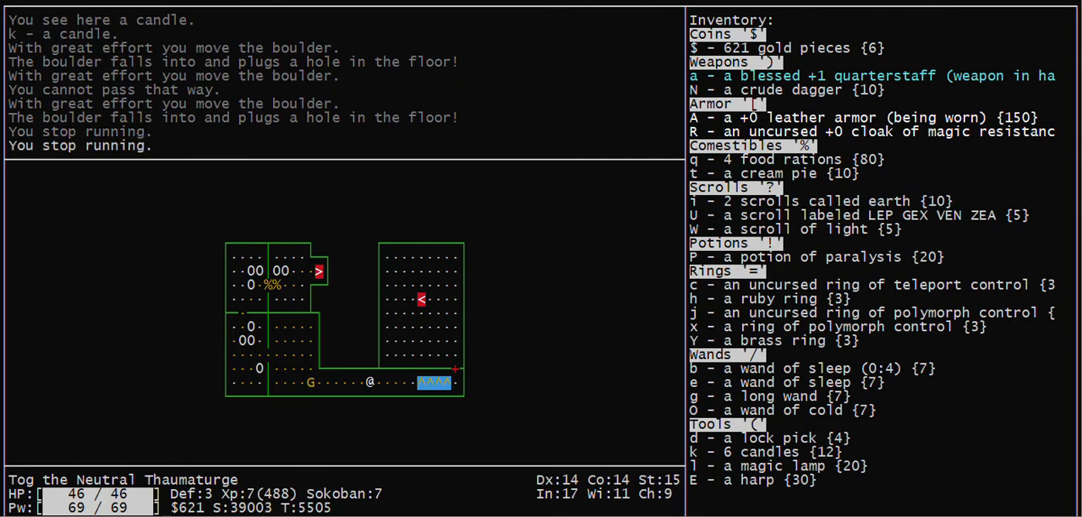
key(h)
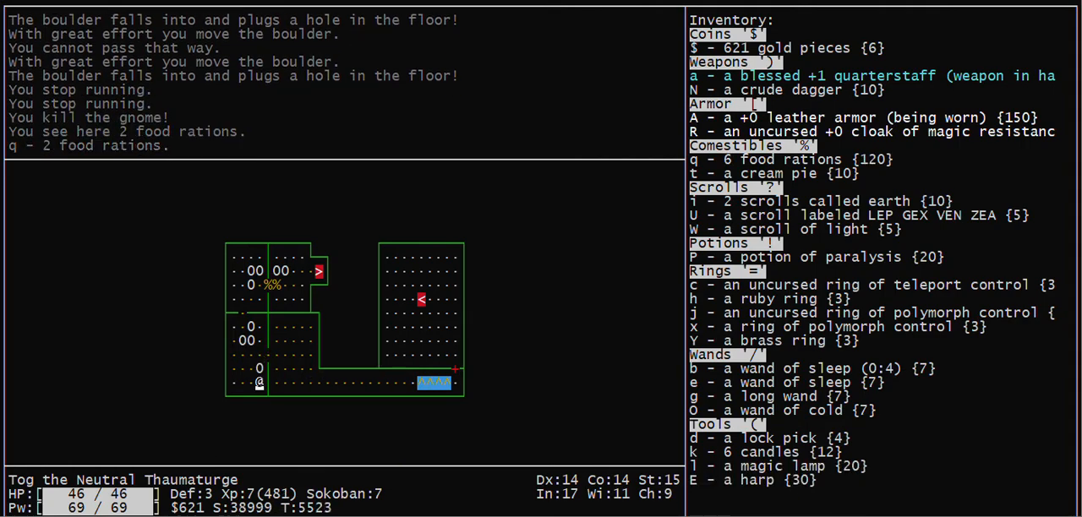
Collect the granite ring and plug two more holes with boulders, leaving one open.
key(k)
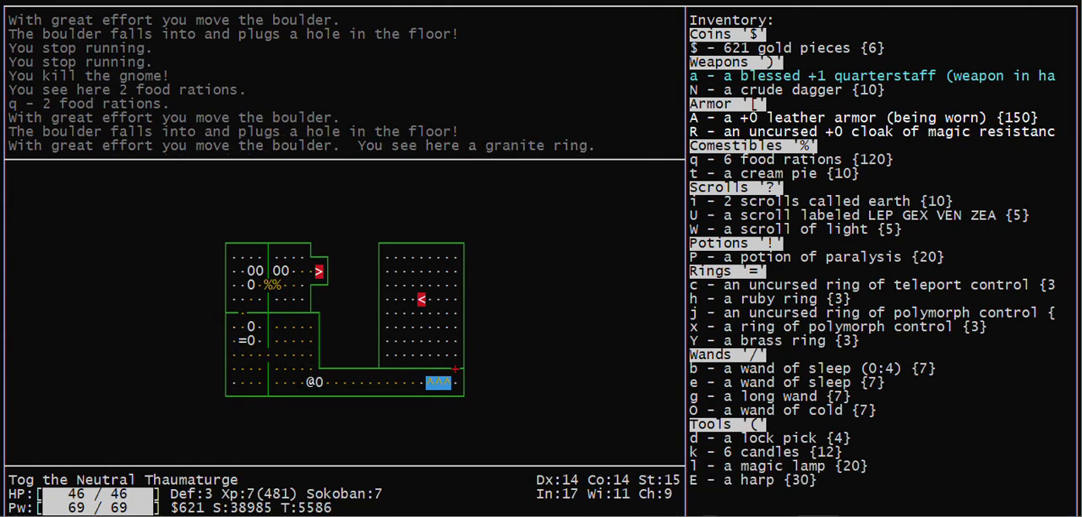
key(l)
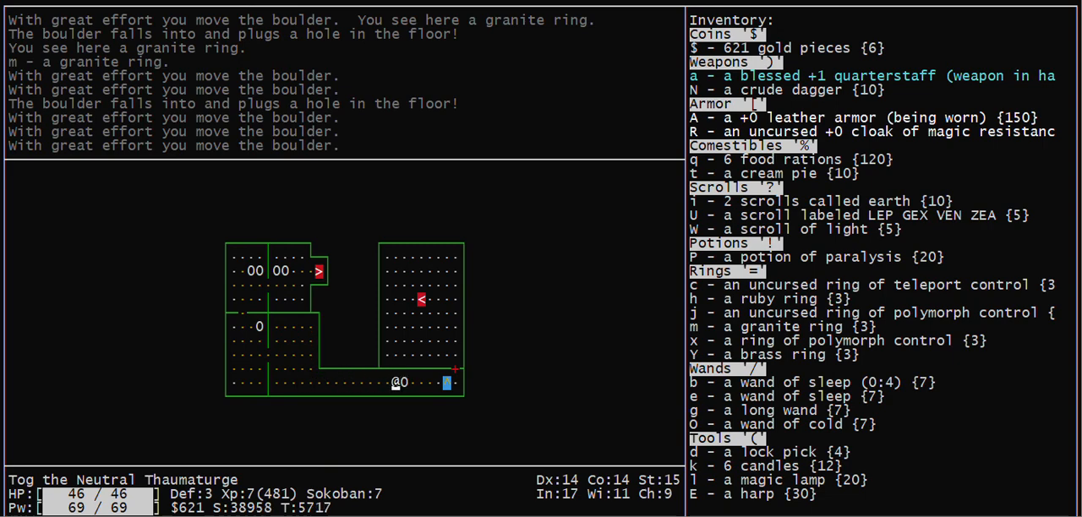
key(l)
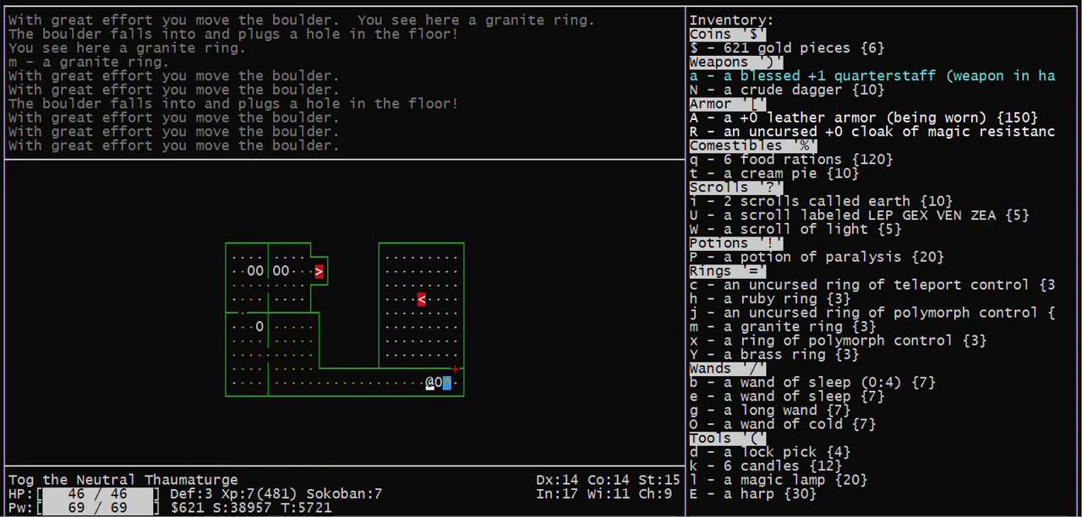